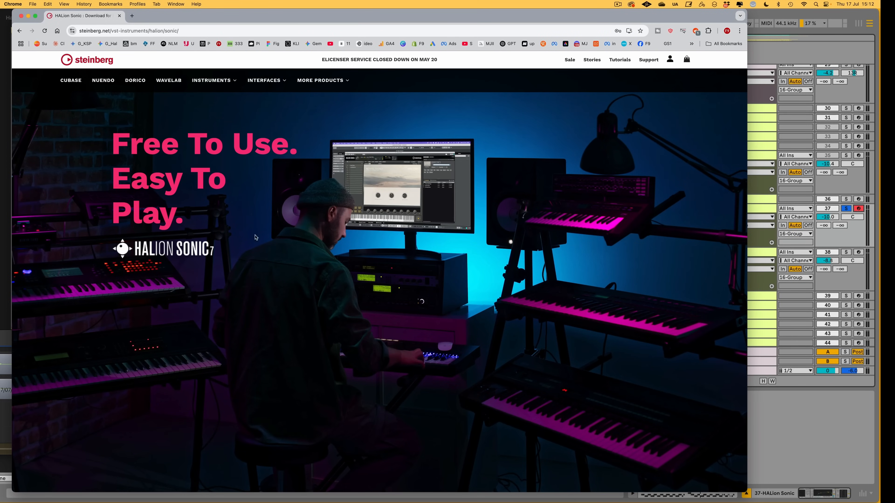
# Scroll the steinberg.net HALion Sonic page down to the Get free Instruments grid.
pyautogui.scroll(-3)
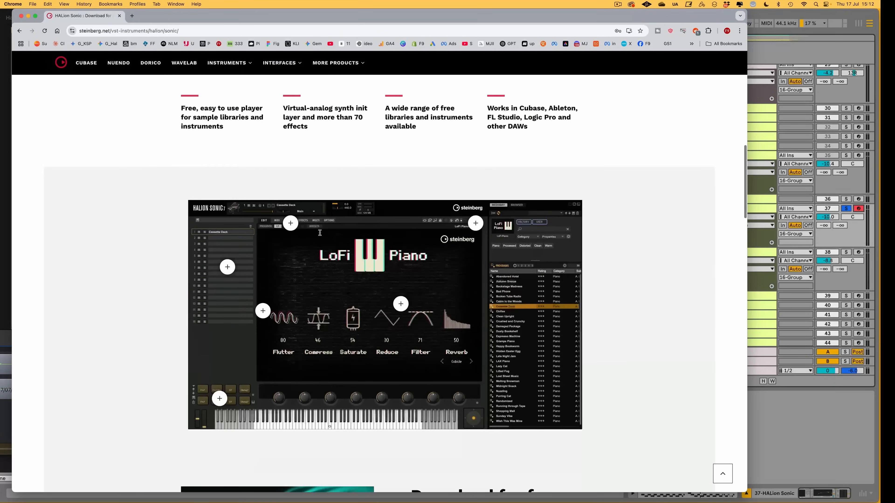
pyautogui.scroll(-3)
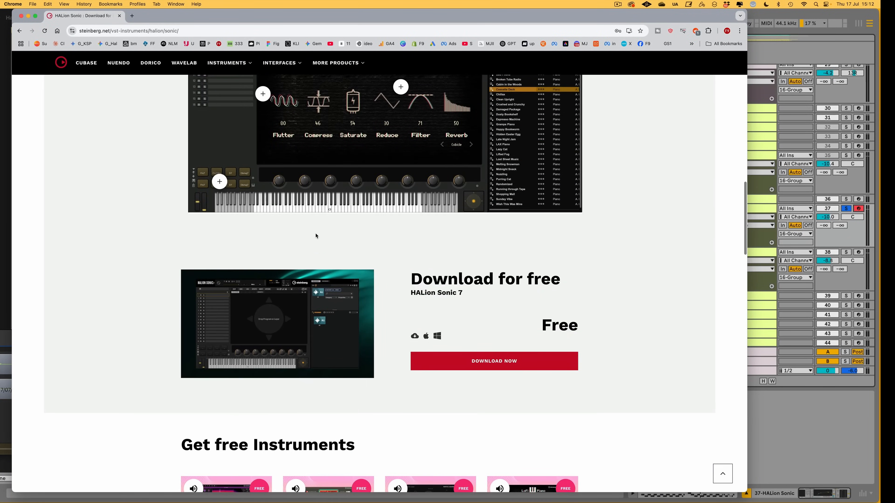
pyautogui.scroll(-3)
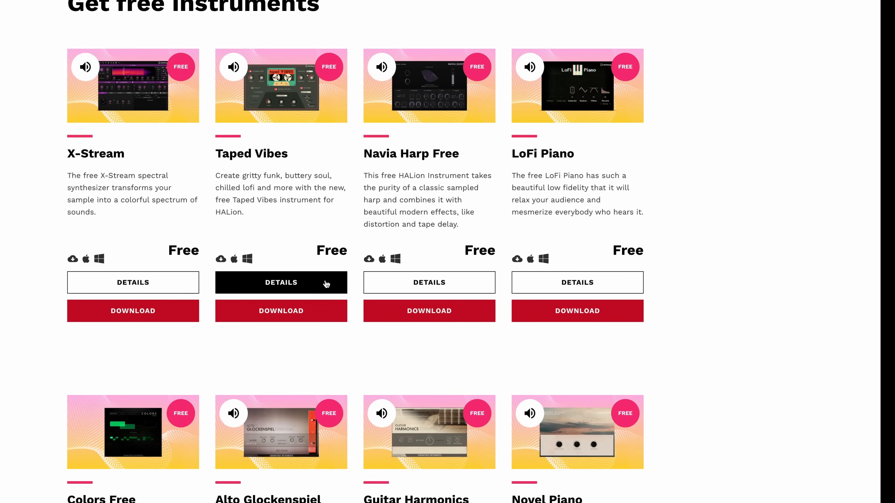
pyautogui.scroll(-3)
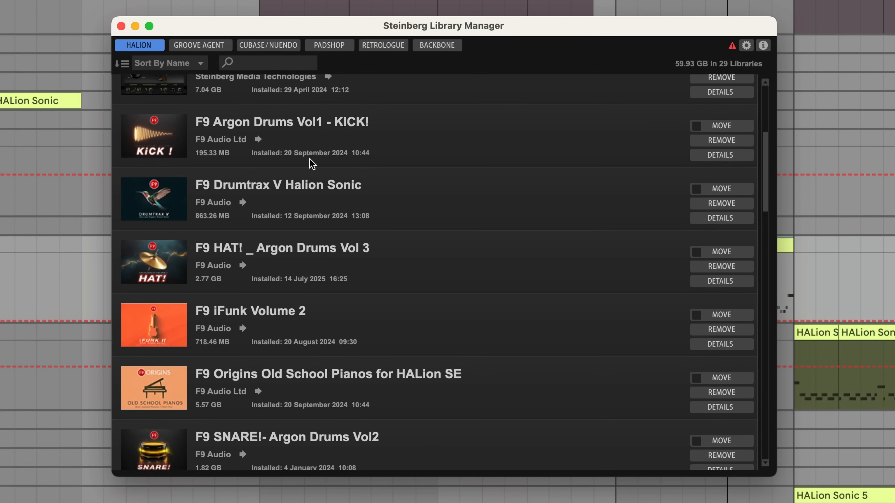
pyautogui.moveTo(245, 266)
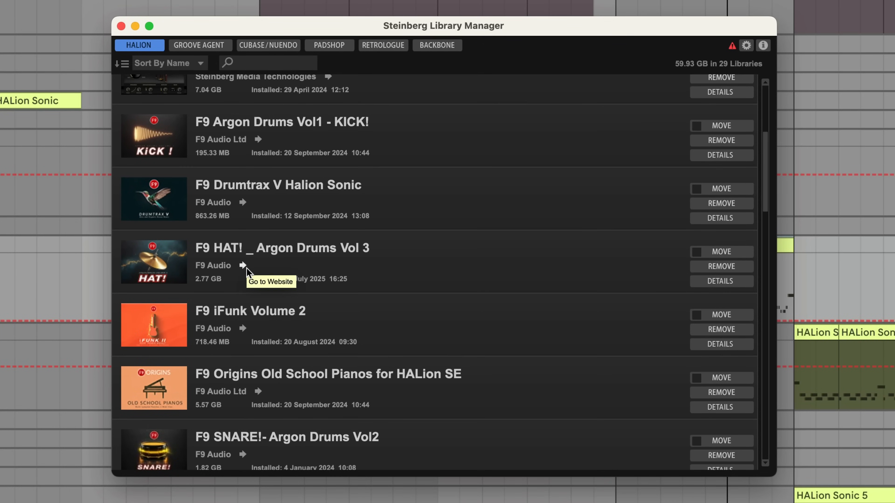
pyautogui.moveTo(285, 296)
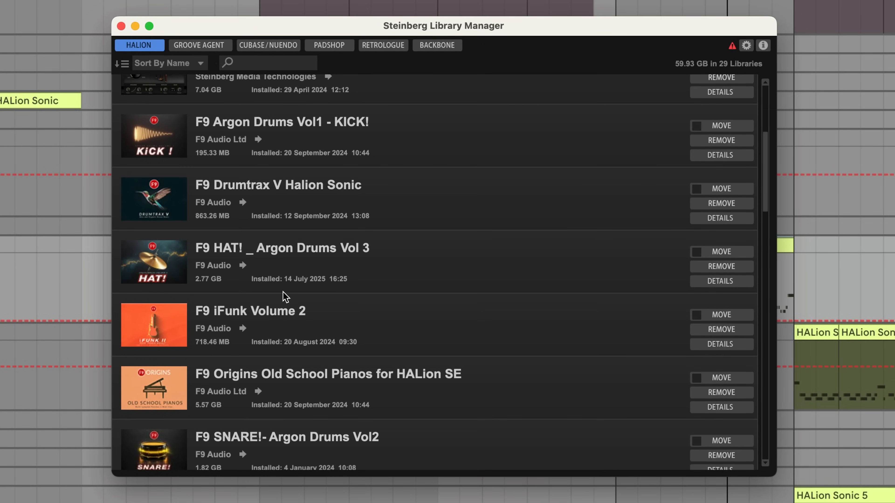
# Scroll the installed HALION libraries down to F9 HAT! _ Argon Drums Vol 3 (2.77 GB).
pyautogui.scroll(-3)
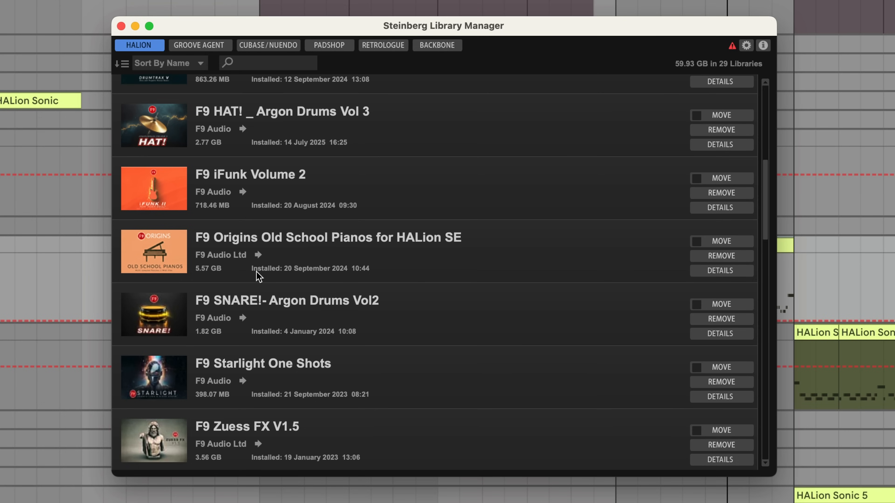
pyautogui.moveTo(307, 247)
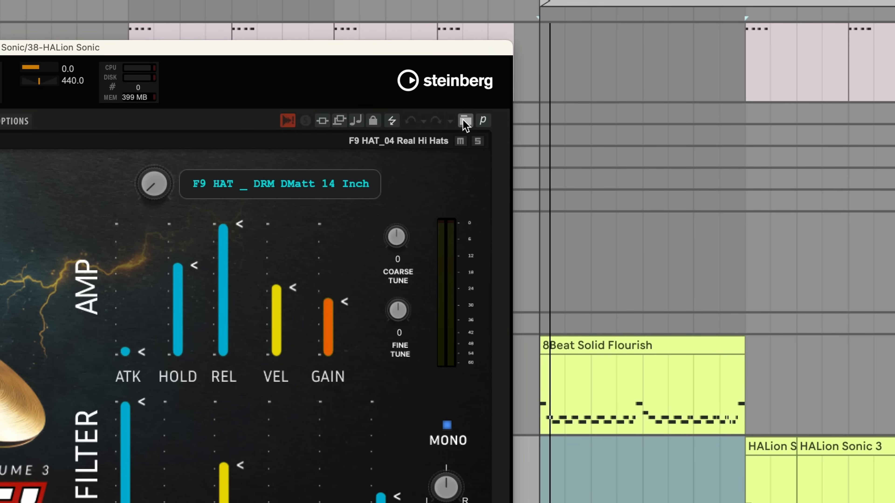
# Show the F9 HAT! library in the MediaBay with results listed as Layers.
pyautogui.click(465, 120)
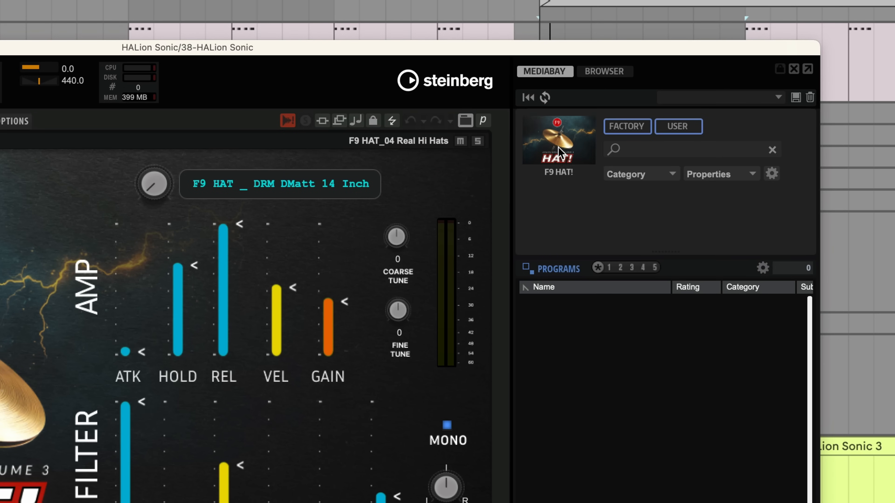
pyautogui.click(524, 268)
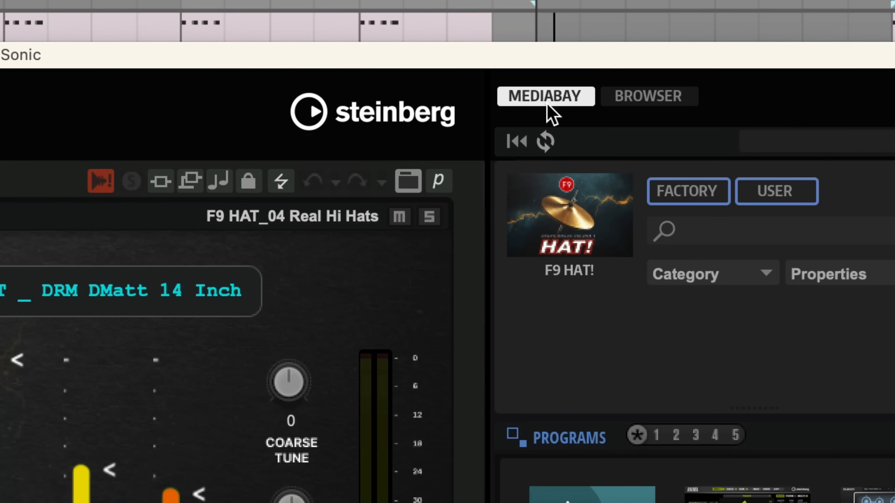
pyautogui.scroll(-3)
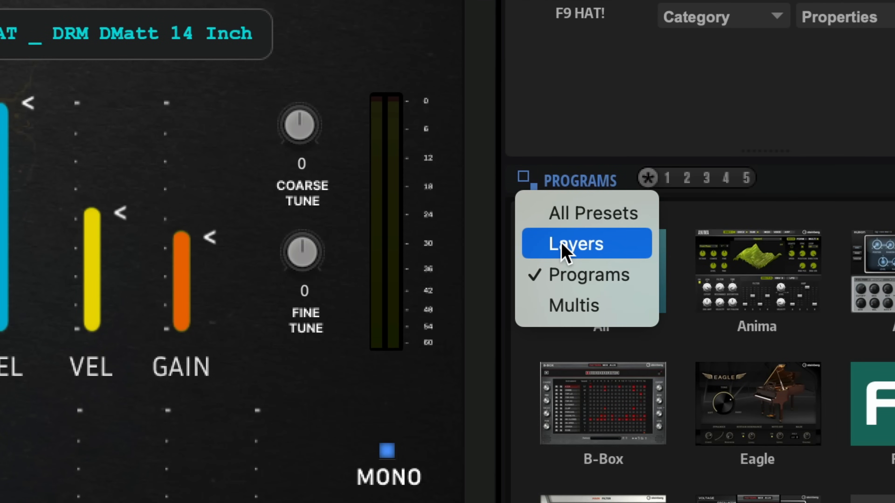
pyautogui.moveTo(570, 265)
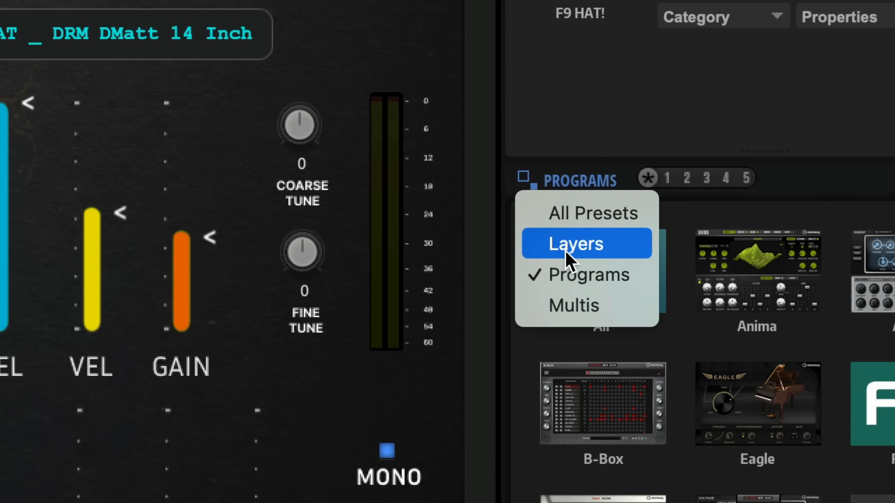
pyautogui.click(575, 243)
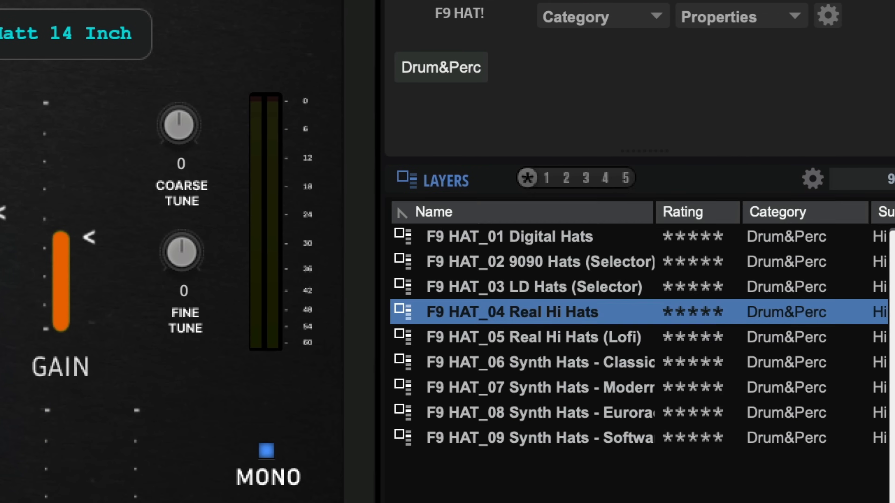
# Audition the Real Hi Hats (Lofi) and Synth Hats - Modern layers.
pyautogui.click(531, 337)
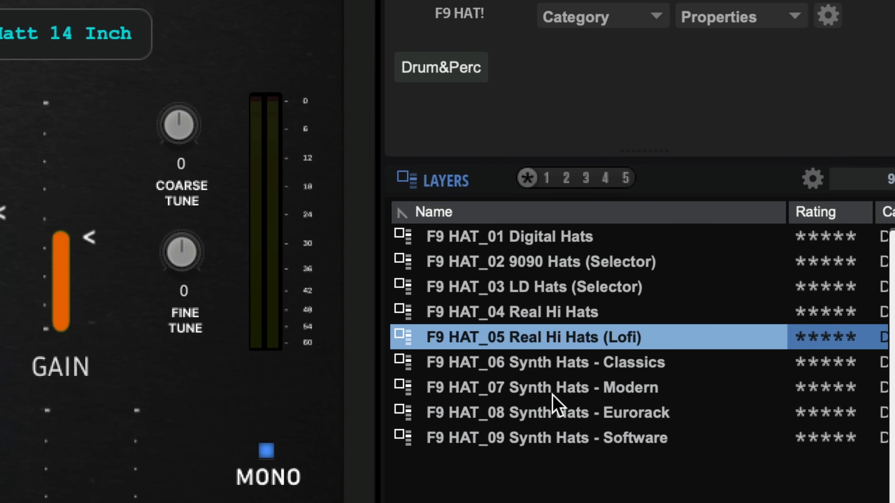
pyautogui.click(542, 387)
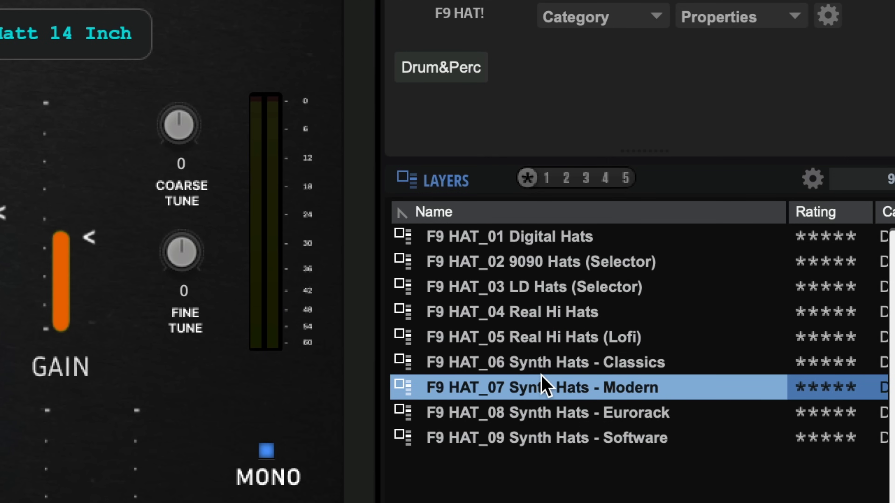
pyautogui.moveTo(516, 248)
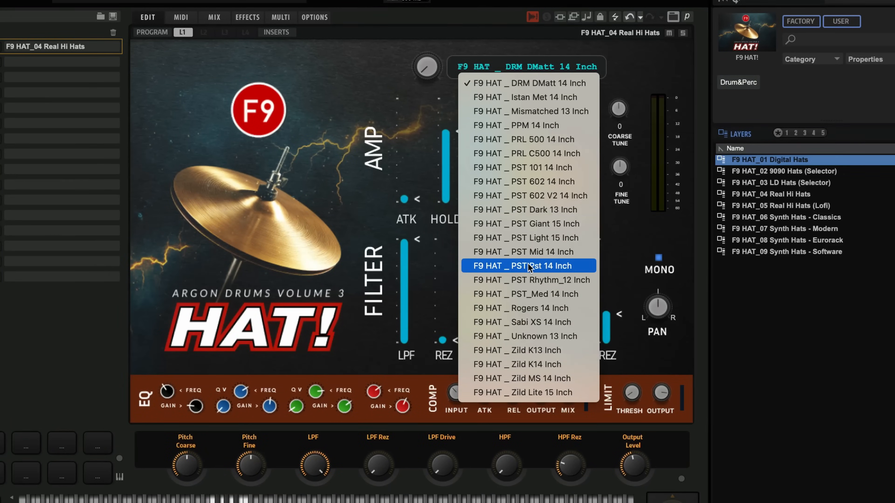
# Load the F9 HAT_06 Synth Hats - Classics layer into the instrument slot.
pyautogui.click(530, 195)
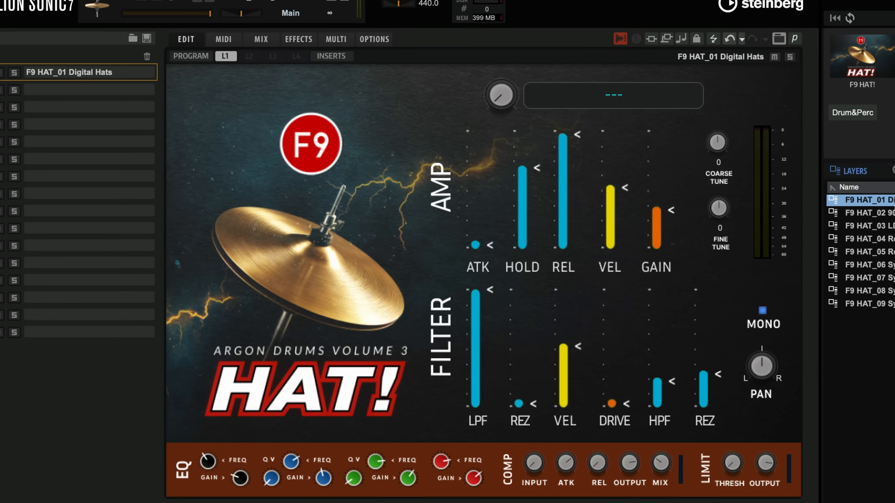
pyautogui.click(613, 95)
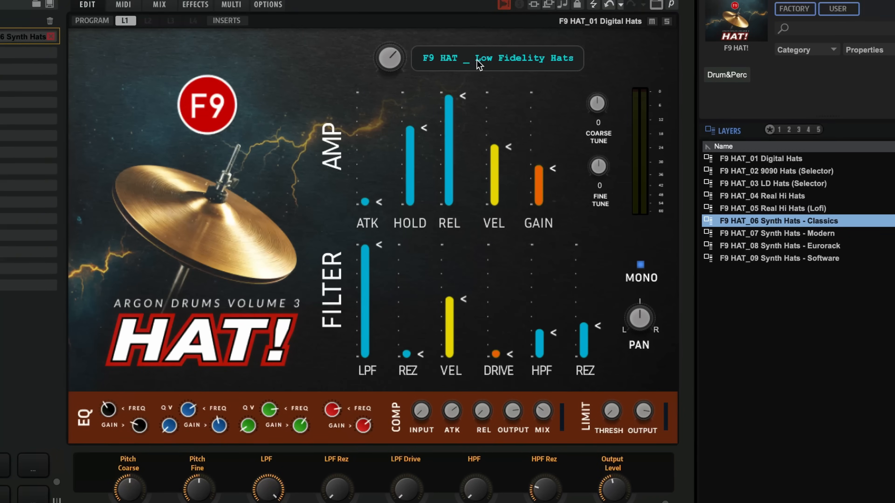
# Switch the layer's sample from 606 Hats A to F9 HAT _ Miami 808 Hats.
pyautogui.click(496, 57)
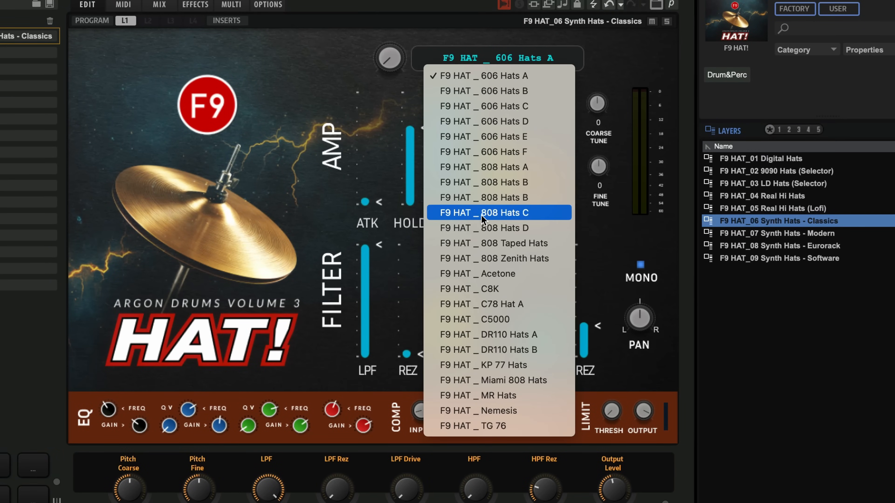
pyautogui.moveTo(474, 380)
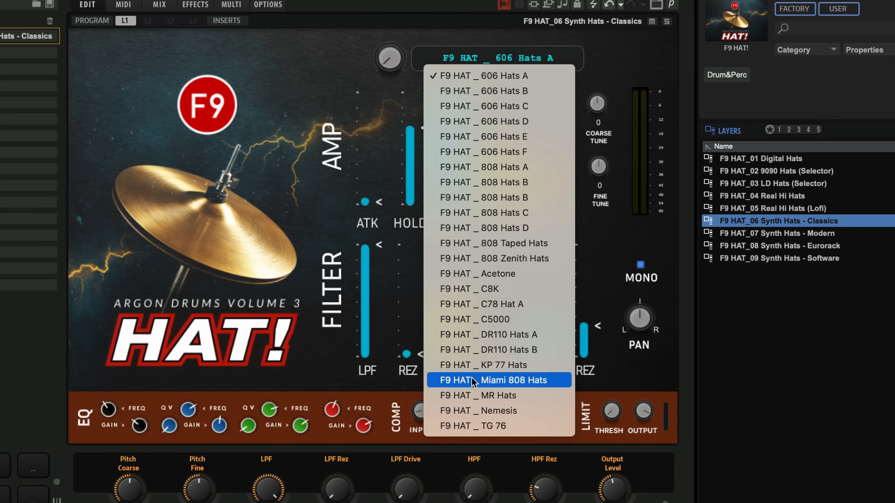
pyautogui.moveTo(488, 335)
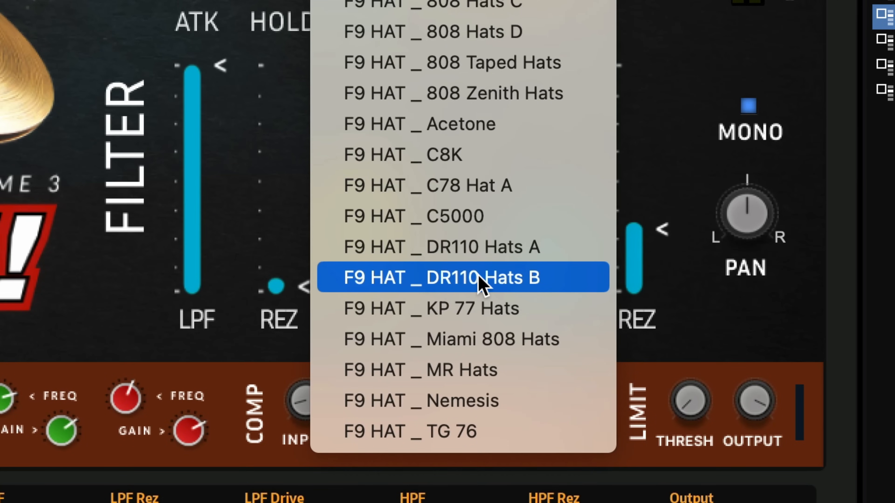
pyautogui.moveTo(345, 288)
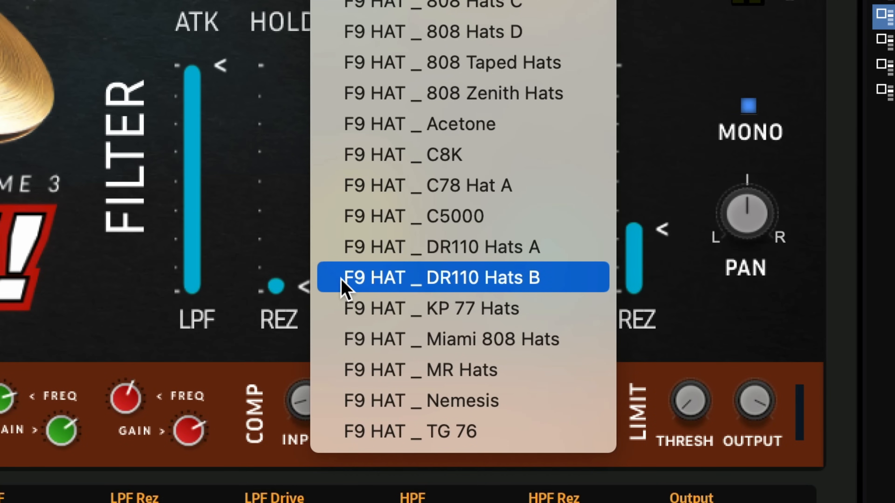
pyautogui.moveTo(361, 284)
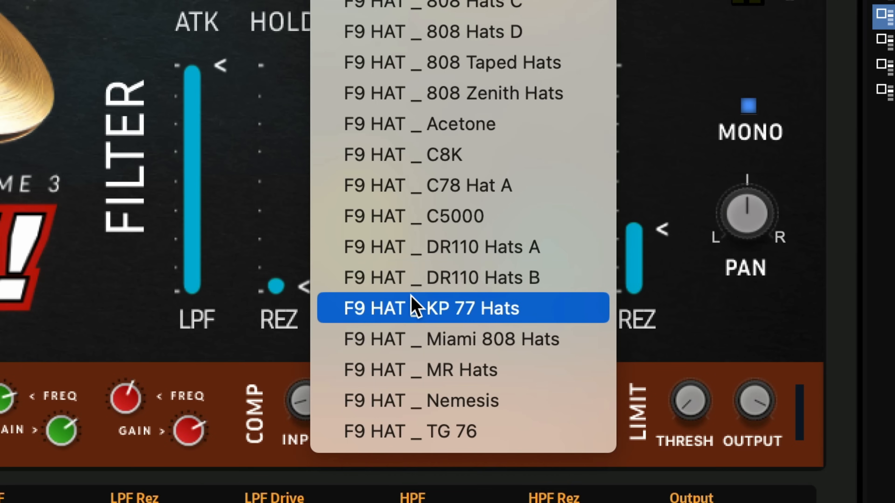
pyautogui.moveTo(485, 400)
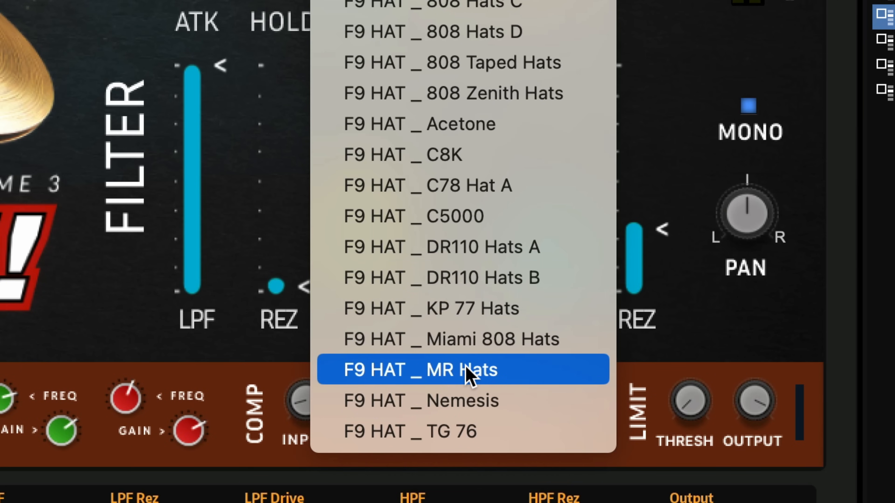
pyautogui.moveTo(462, 339)
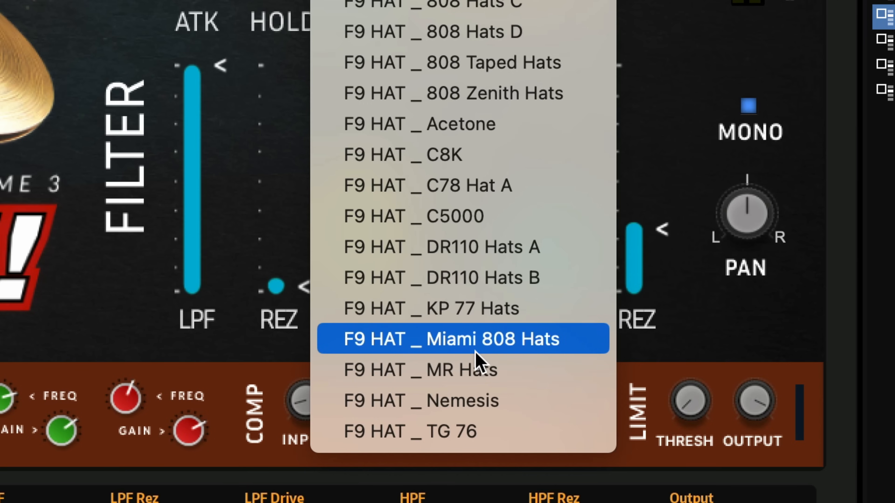
pyautogui.moveTo(488, 348)
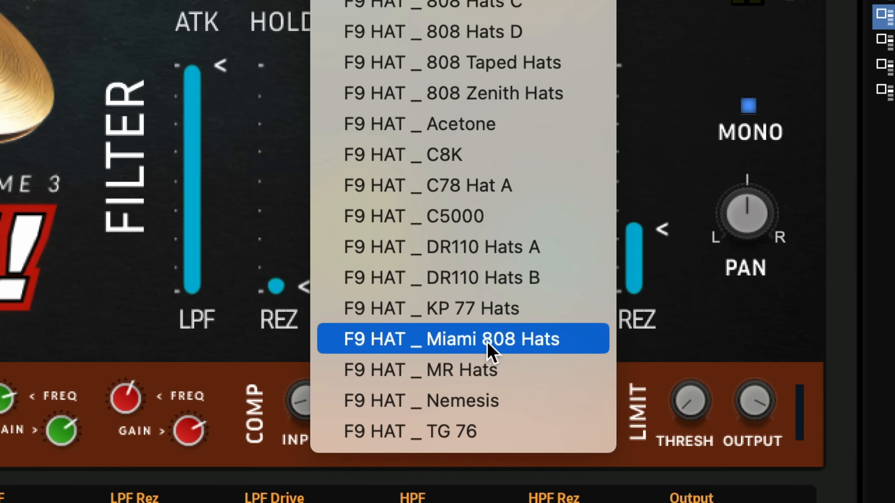
pyautogui.moveTo(459, 379)
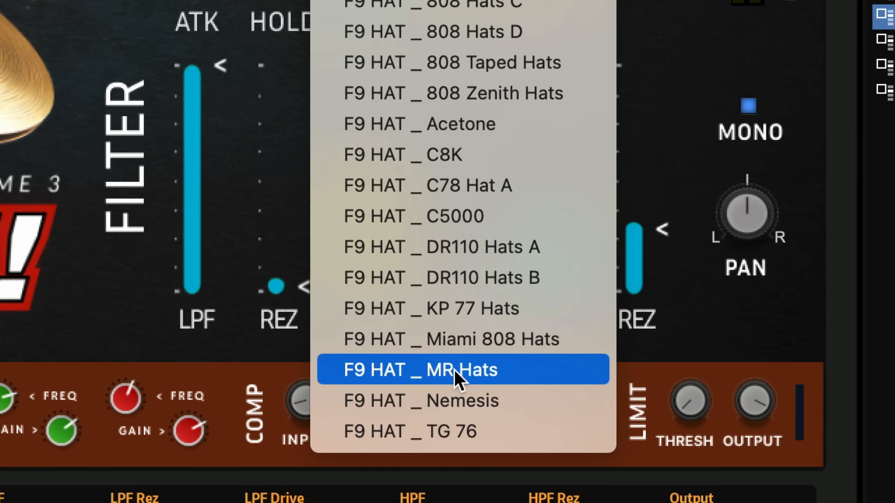
pyautogui.moveTo(463, 339)
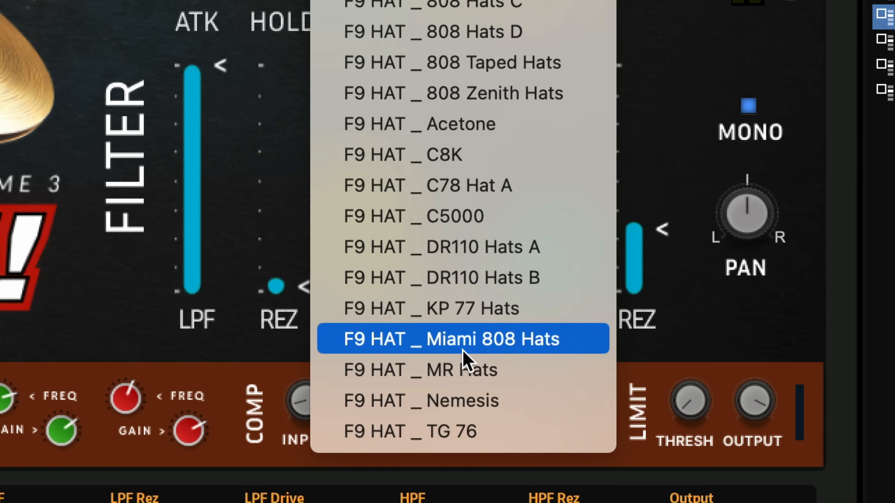
pyautogui.moveTo(528, 351)
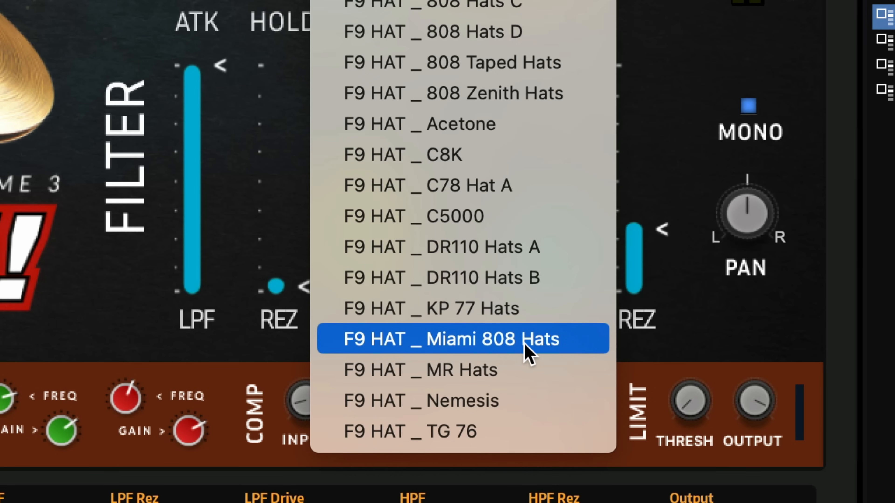
pyautogui.click(452, 338)
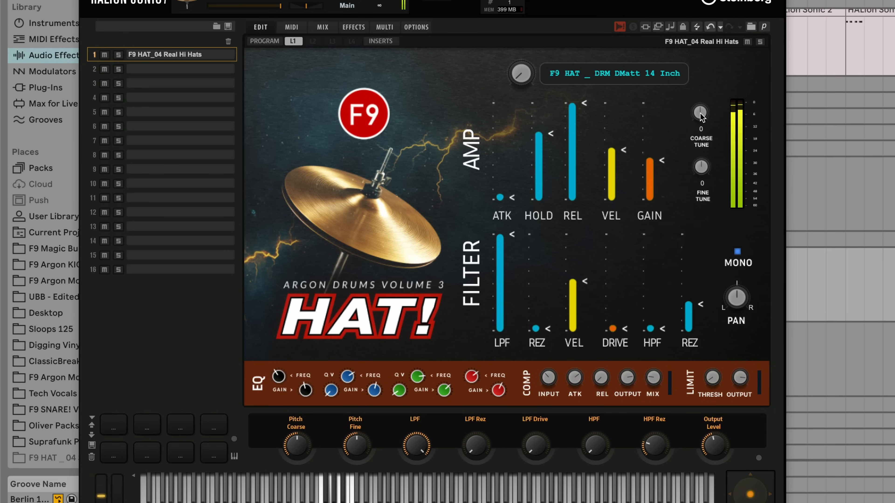
pyautogui.moveTo(700, 112); pyautogui.dragTo(701, 151)
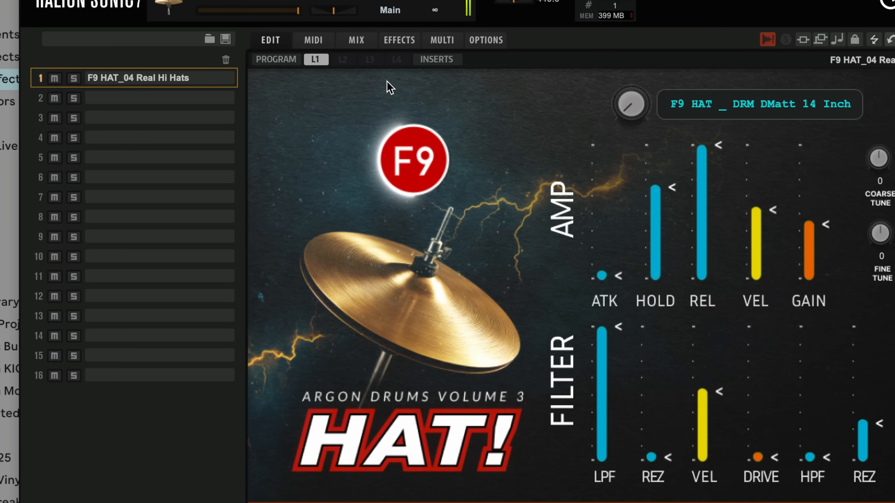
pyautogui.moveTo(269, 40)
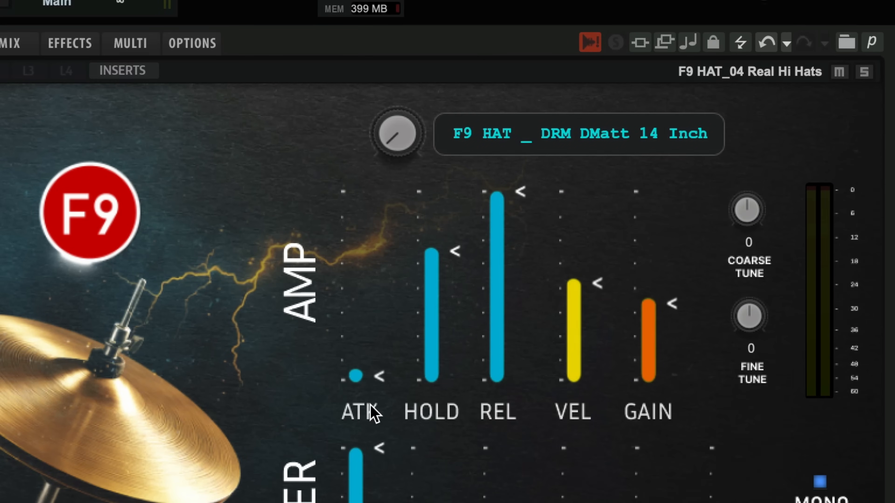
pyautogui.moveTo(506, 162)
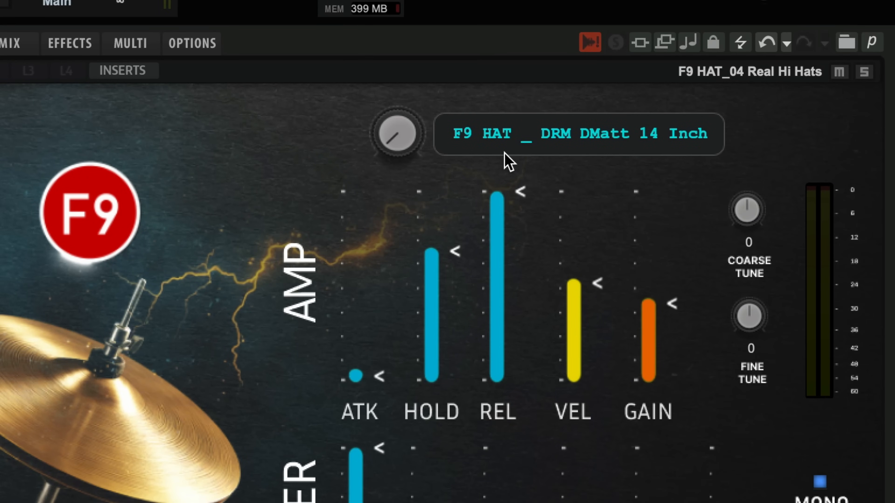
# Shorten AMP HOLD and raise AMP VEL on the HAT! edit page.
pyautogui.moveTo(498, 197); pyautogui.dragTo(498, 377)
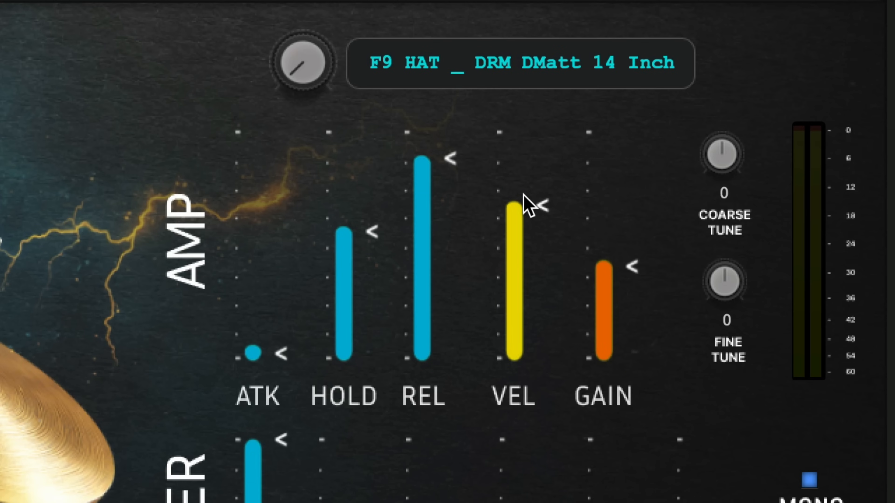
pyautogui.moveTo(643, 280)
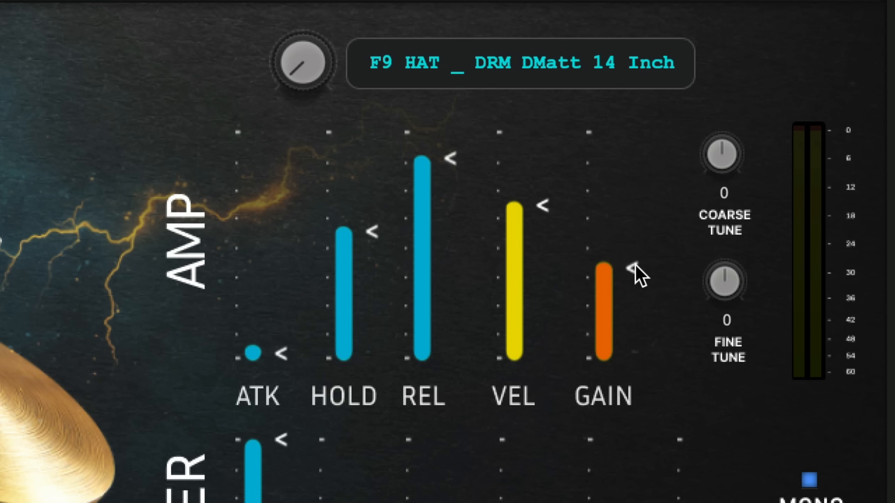
pyautogui.scroll(-3)
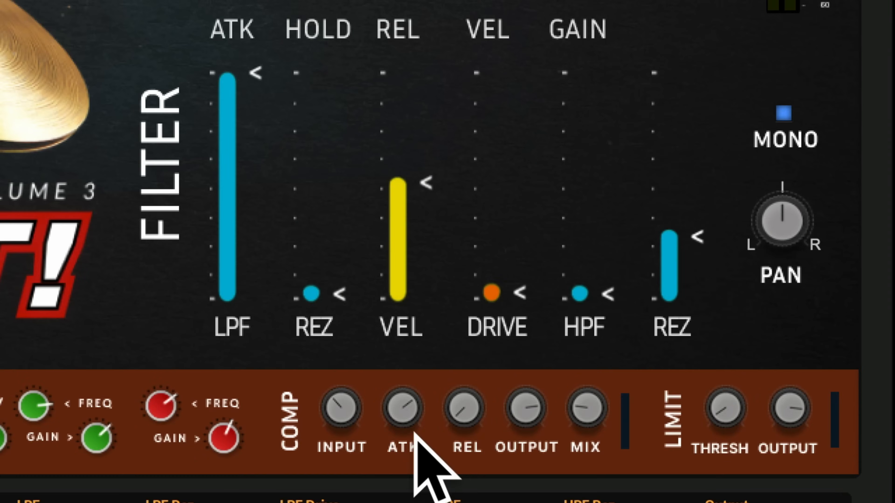
pyautogui.moveTo(97, 117)
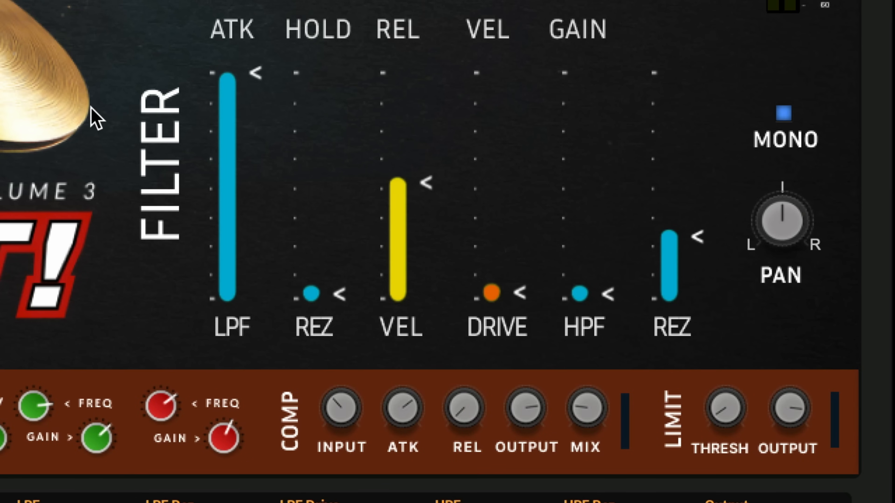
pyautogui.moveTo(344, 303)
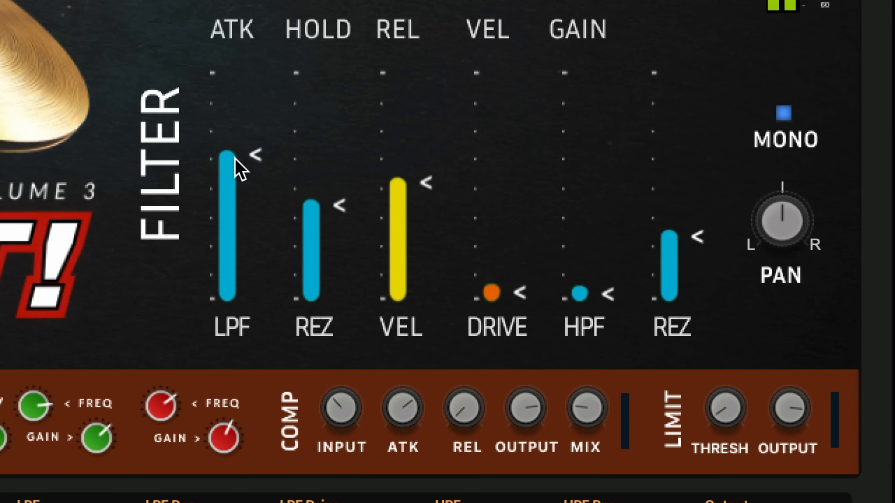
# Sweep the FILTER LPF cutoff down and back up, then raise REZ and VEL.
pyautogui.moveTo(231, 166); pyautogui.dragTo(222, 248)
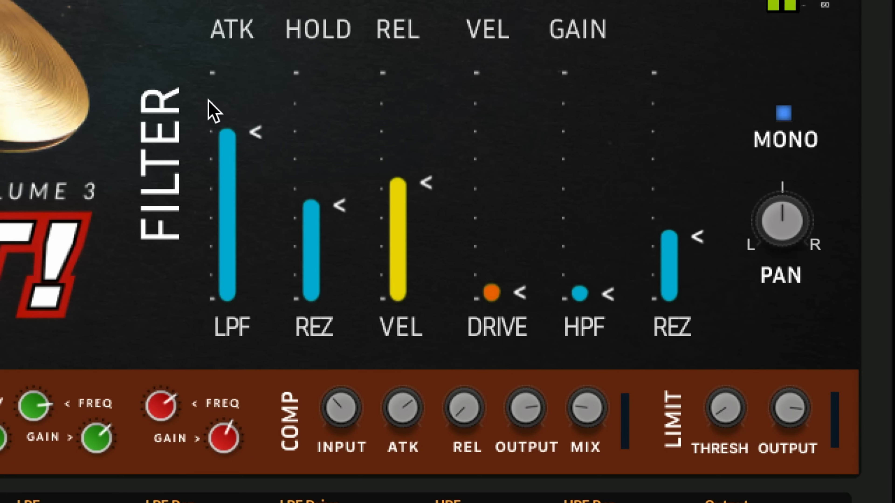
pyautogui.moveTo(468, 180)
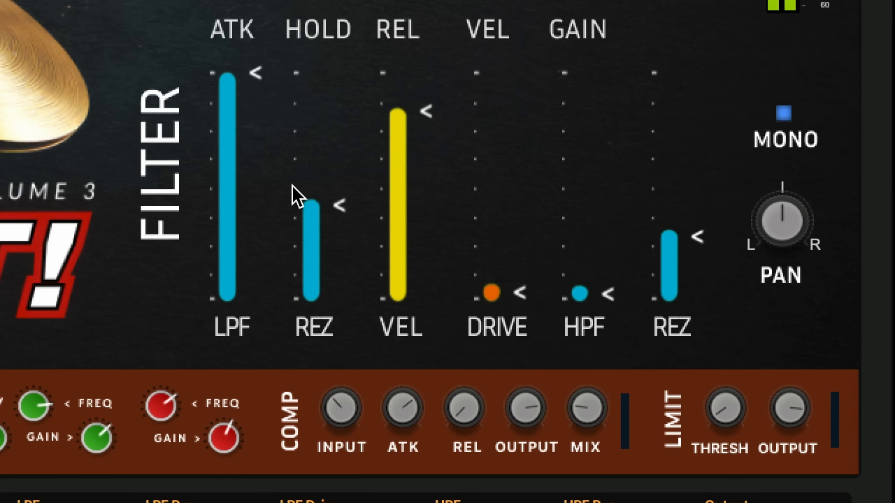
pyautogui.moveTo(318, 108)
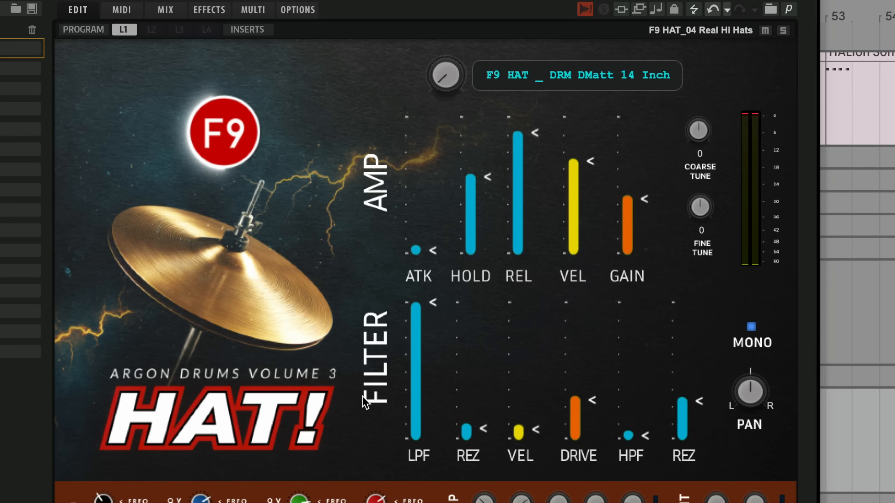
pyautogui.moveTo(406, 396)
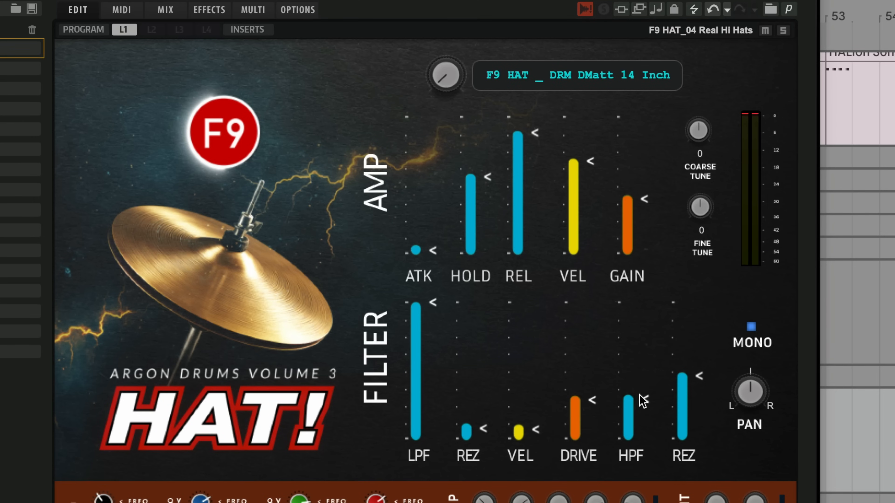
pyautogui.moveTo(633, 404)
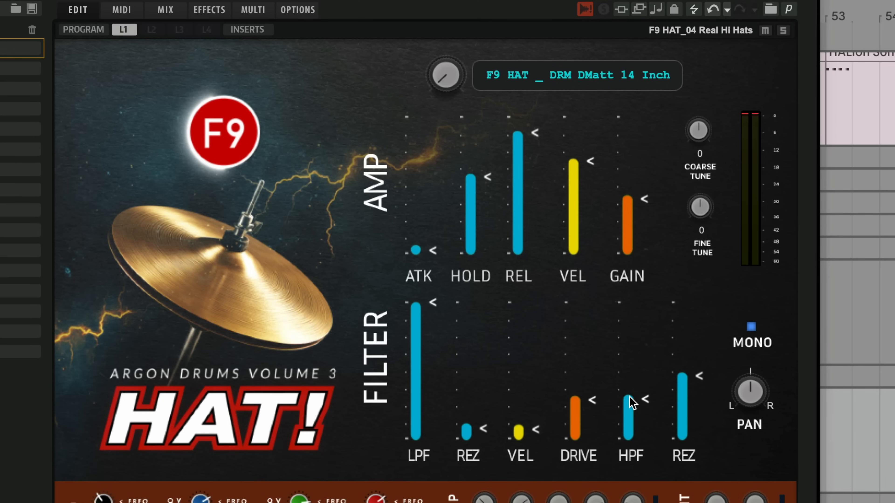
pyautogui.moveTo(639, 405)
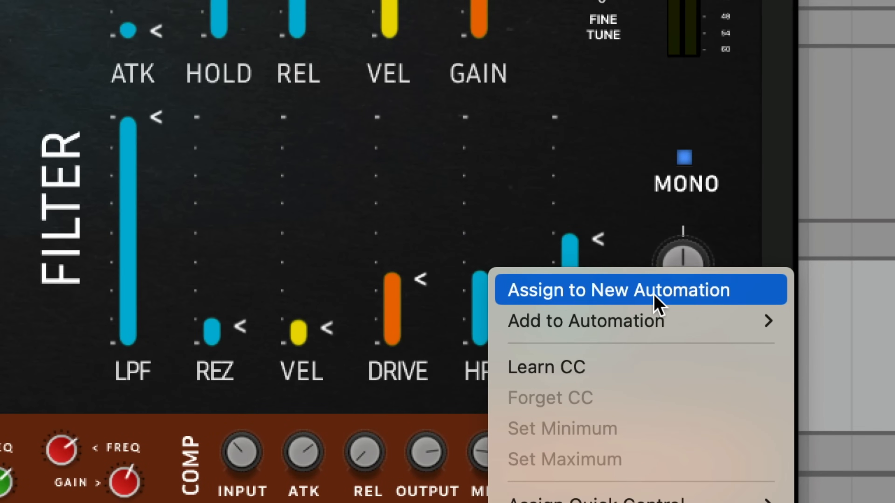
# Assign the filter slider to new host automation so Live lists it beside HAT Release.
pyautogui.click(640, 290)
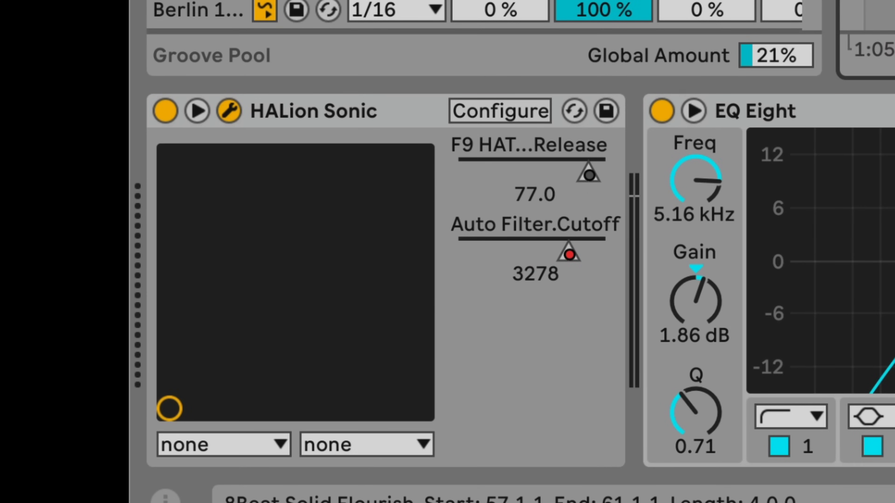
pyautogui.rightClick(514, 80)
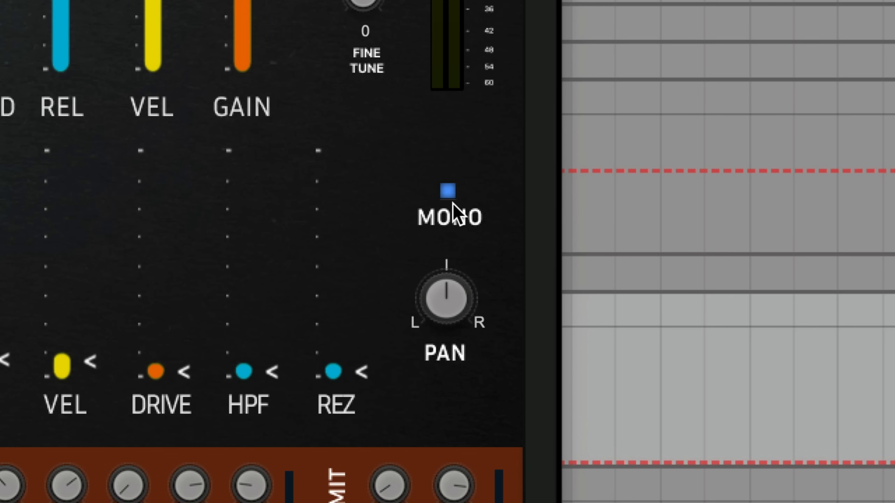
pyautogui.moveTo(467, 199)
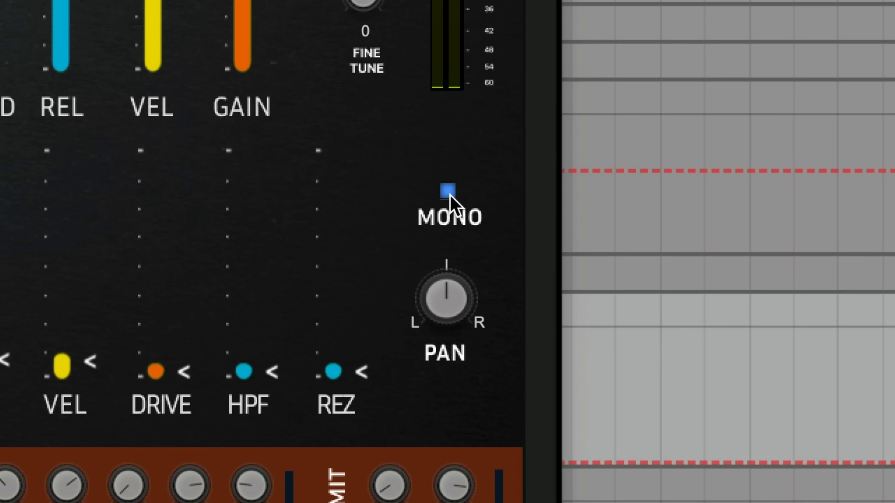
pyautogui.click(448, 191)
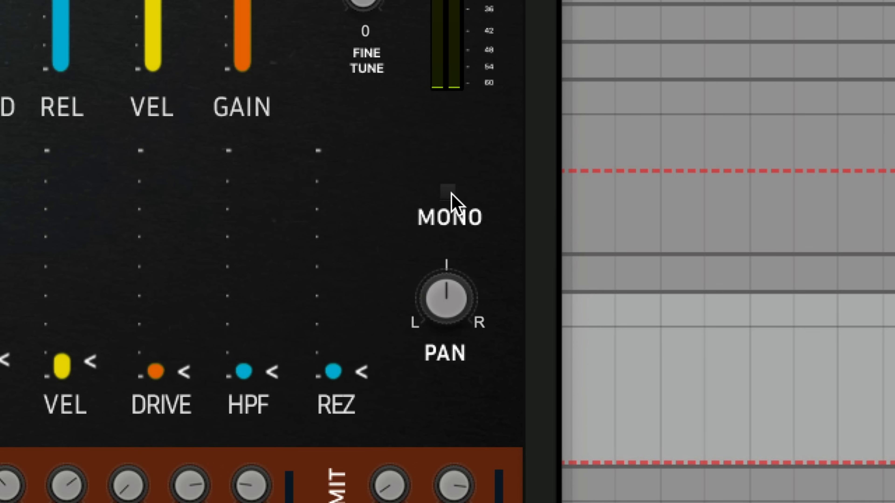
pyautogui.click(447, 191)
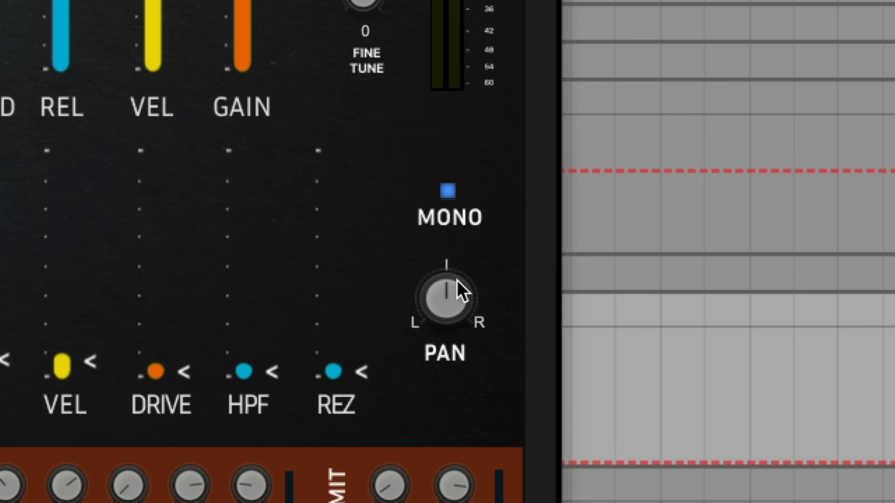
pyautogui.moveTo(440, 311)
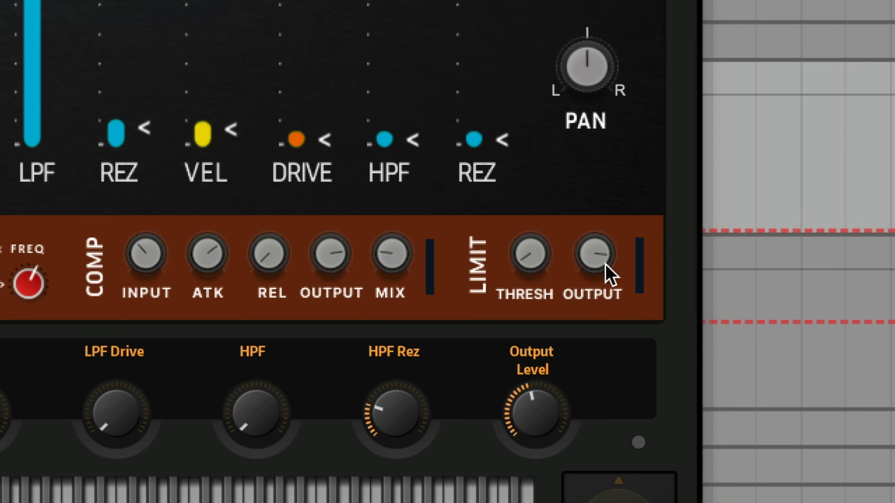
pyautogui.moveTo(554, 269)
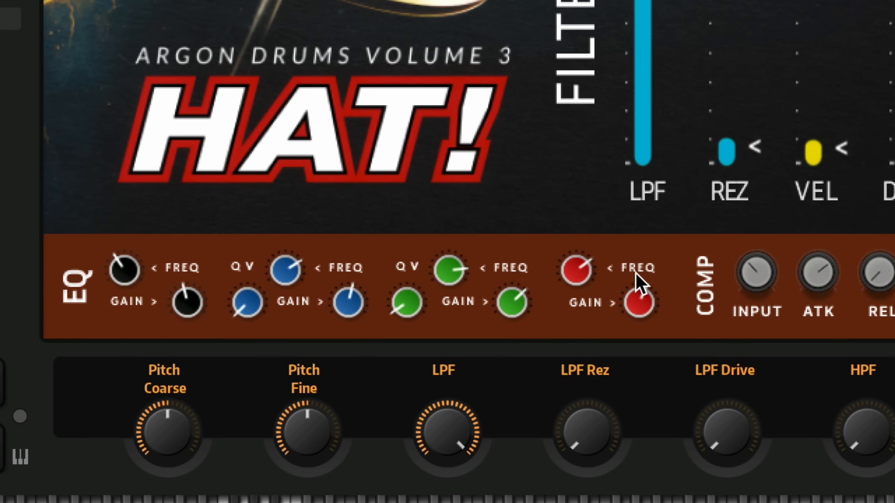
pyautogui.moveTo(427, 293)
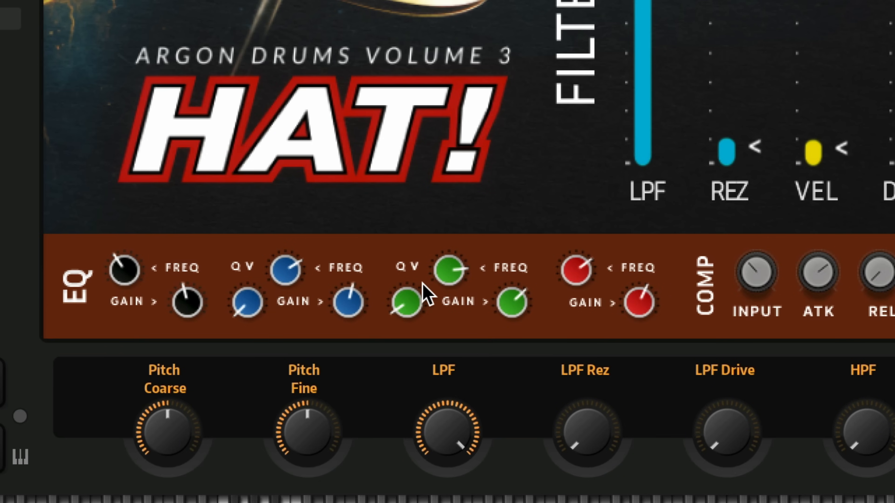
pyautogui.moveTo(319, 291)
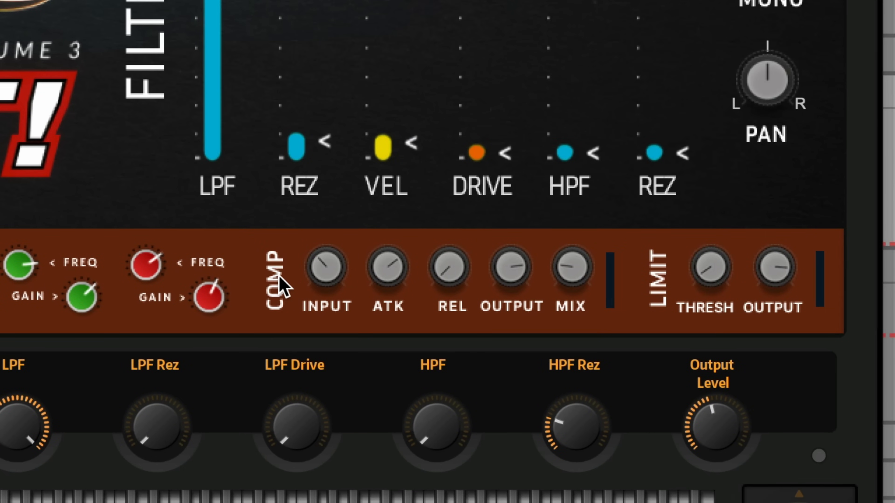
pyautogui.moveTo(283, 291)
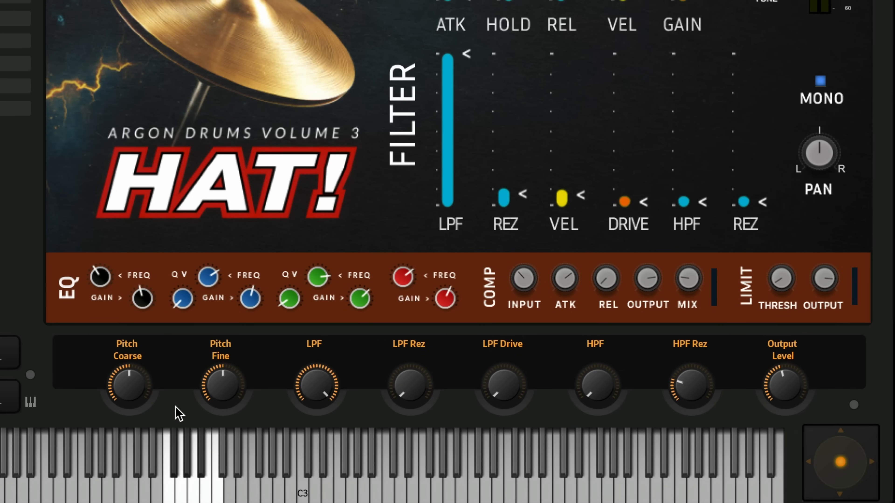
pyautogui.moveTo(231, 396)
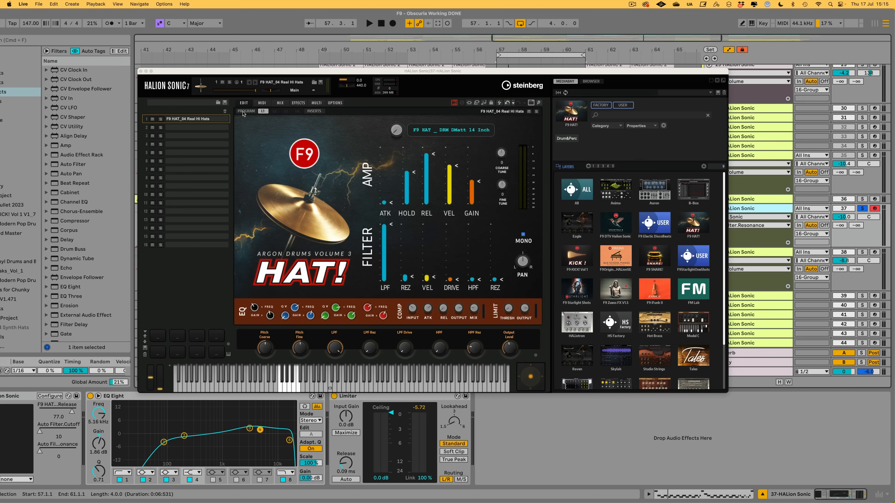
pyautogui.moveTo(249, 76)
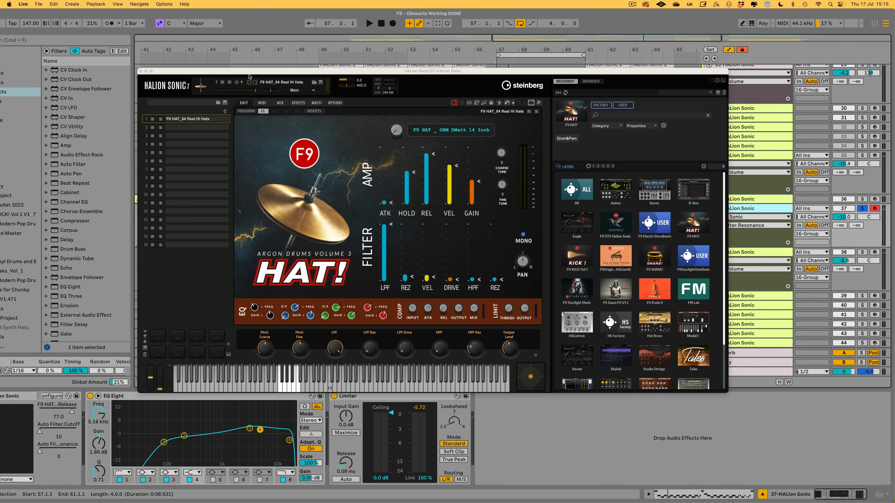
pyautogui.moveTo(640, 407)
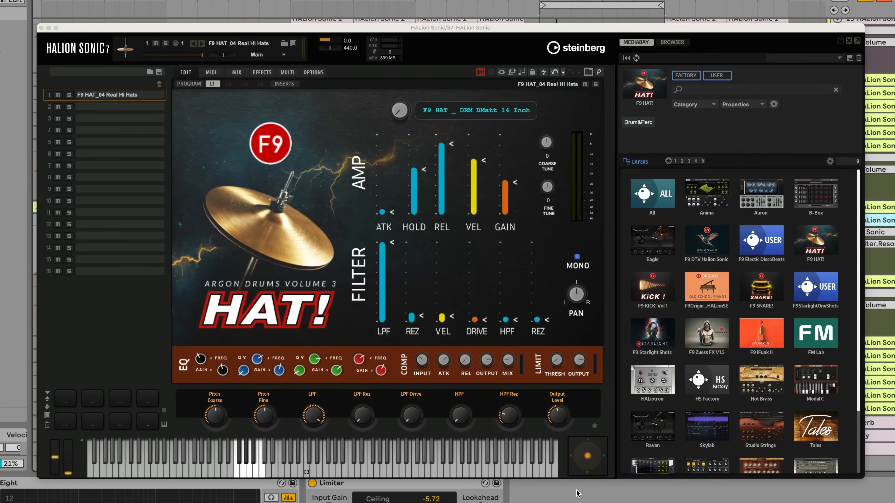
pyautogui.moveTo(652, 290)
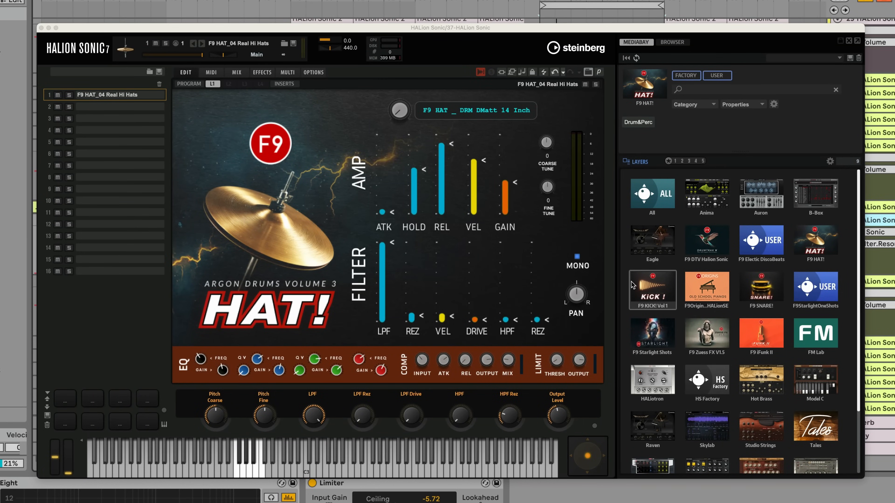